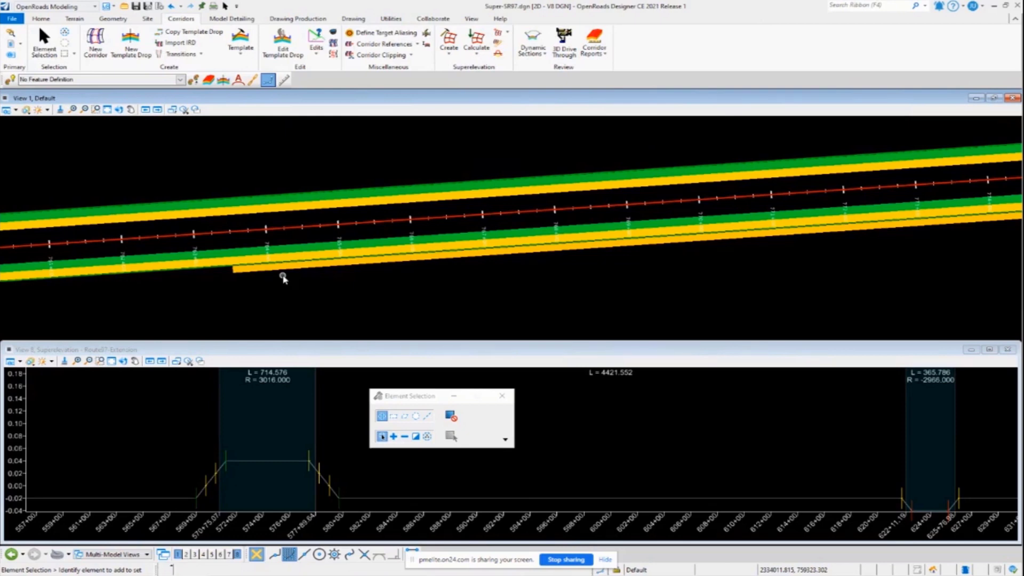
mouse_move(409, 274)
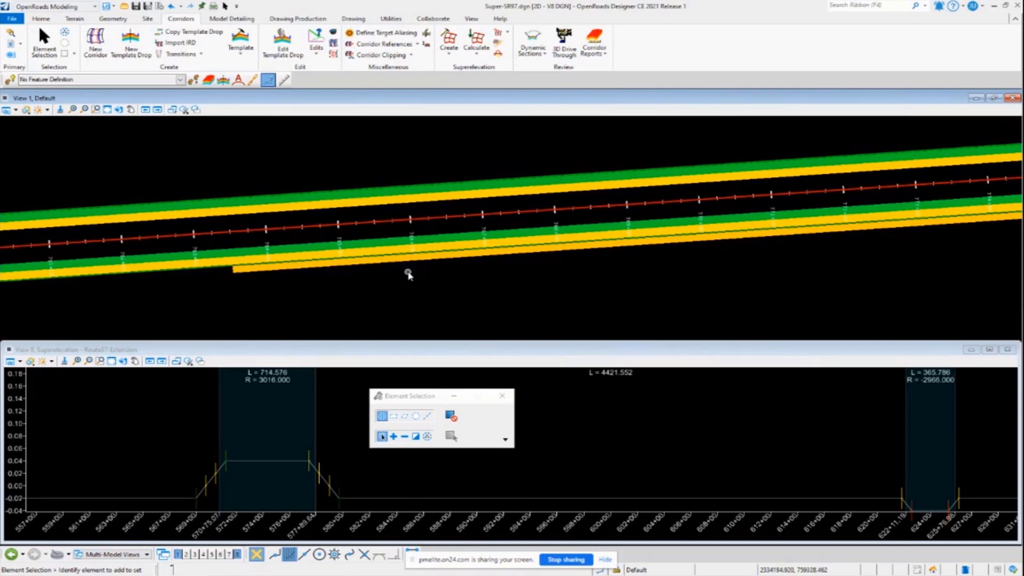
mouse_move(407, 291)
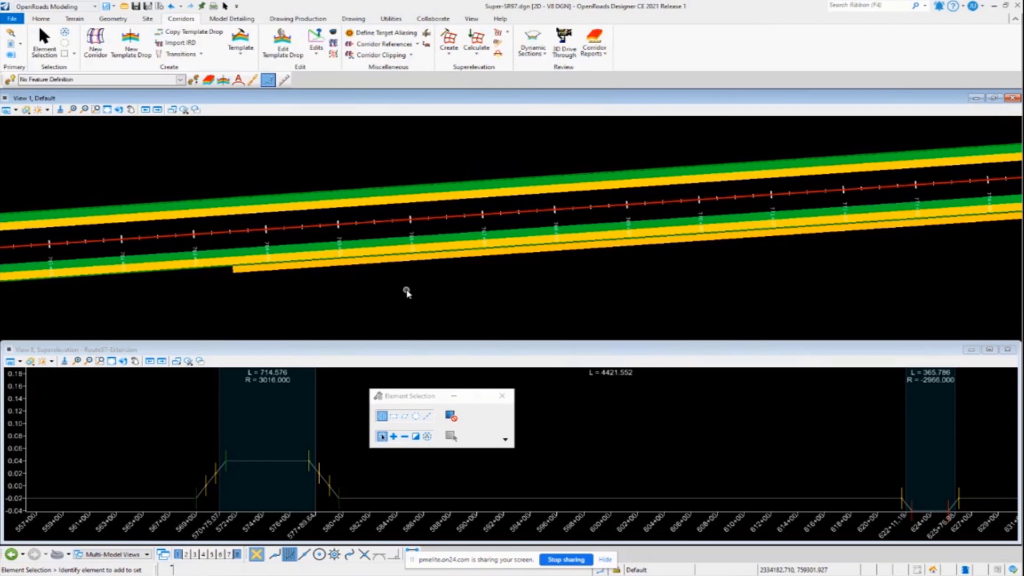
mouse_move(260, 171)
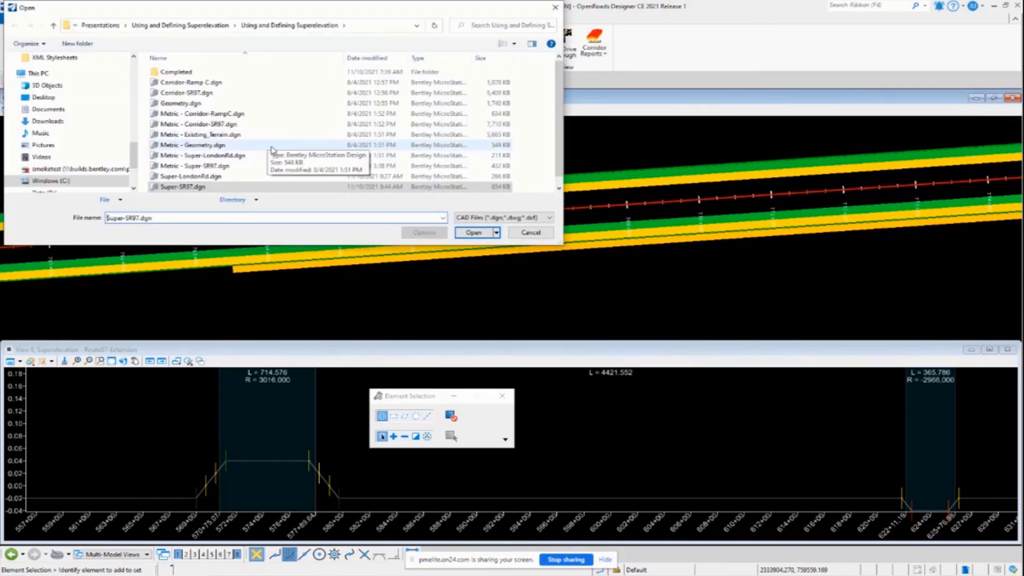
Select Corridor-SR97.dgn in the Open dialog's file list
click(190, 92)
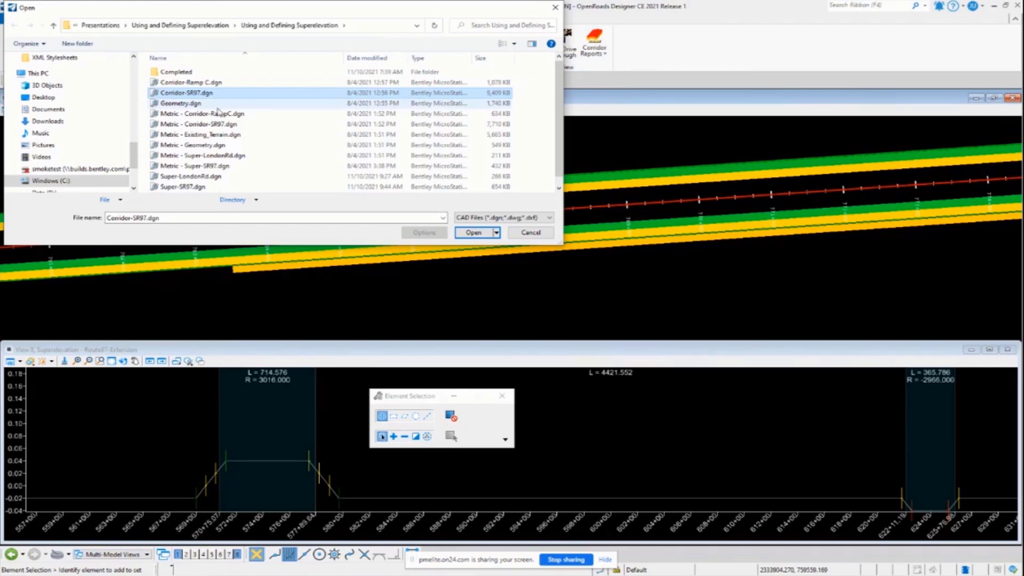
mouse_move(235, 187)
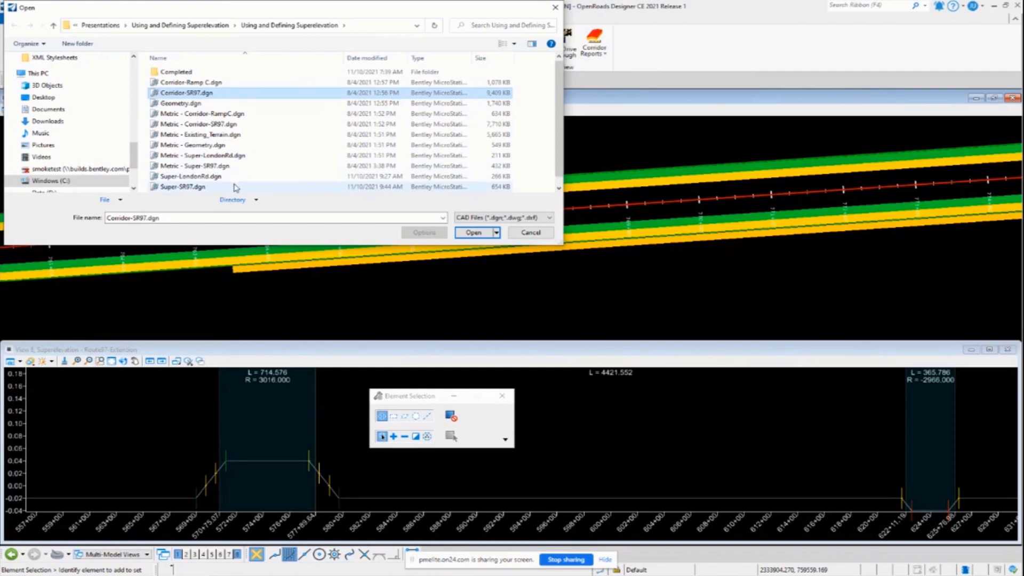
mouse_move(220, 103)
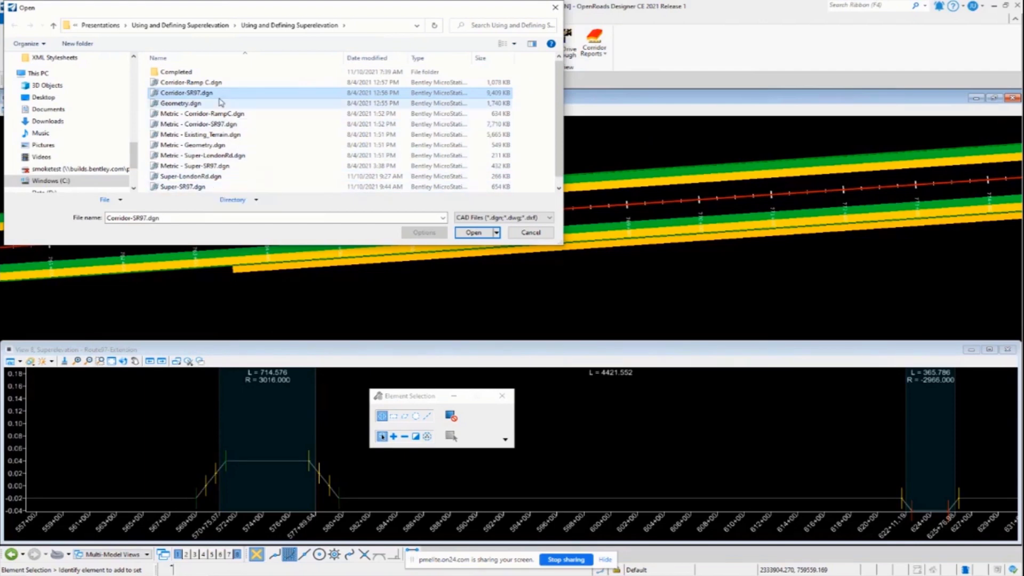
mouse_move(208, 143)
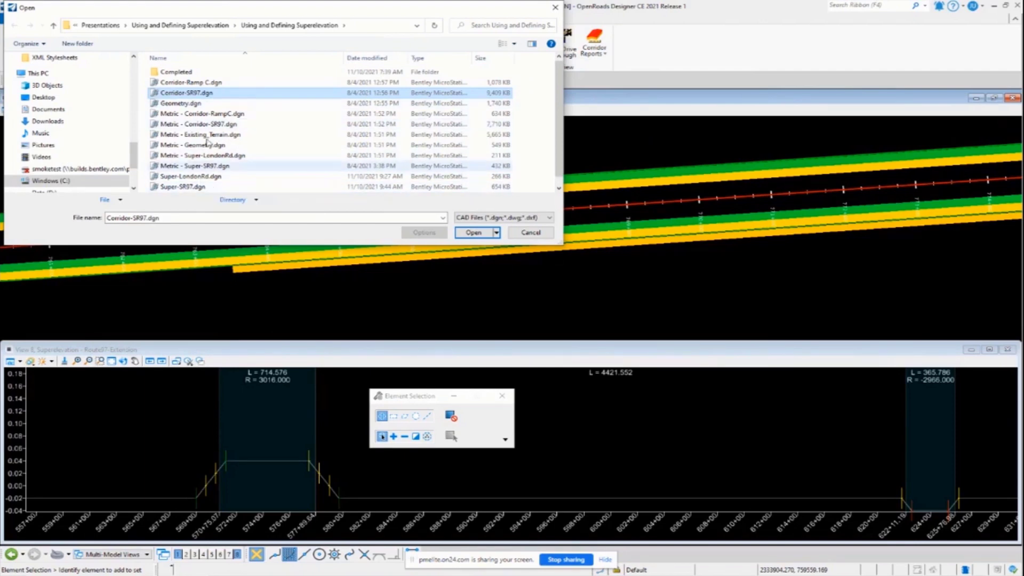
mouse_move(230, 96)
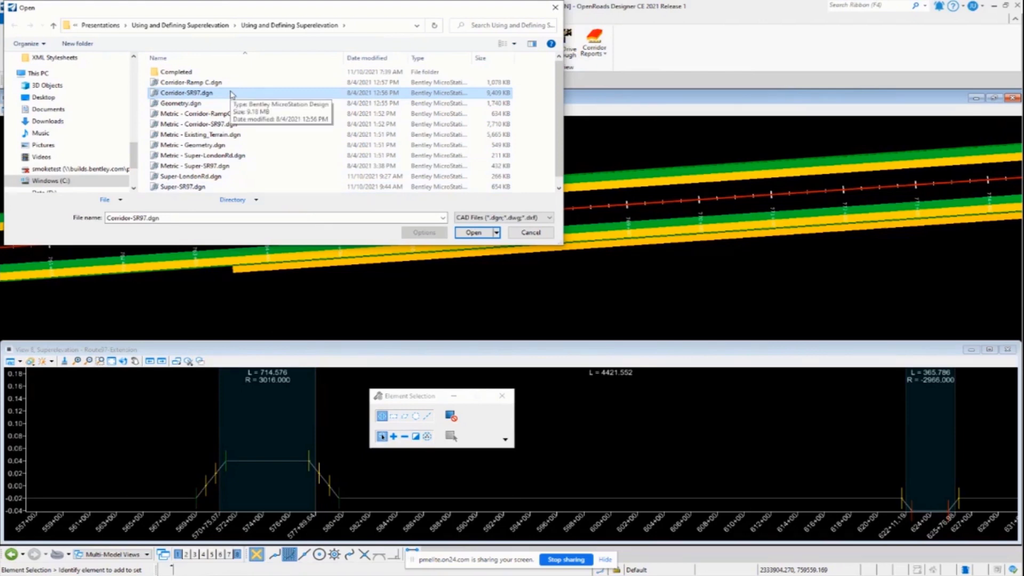
mouse_move(267, 134)
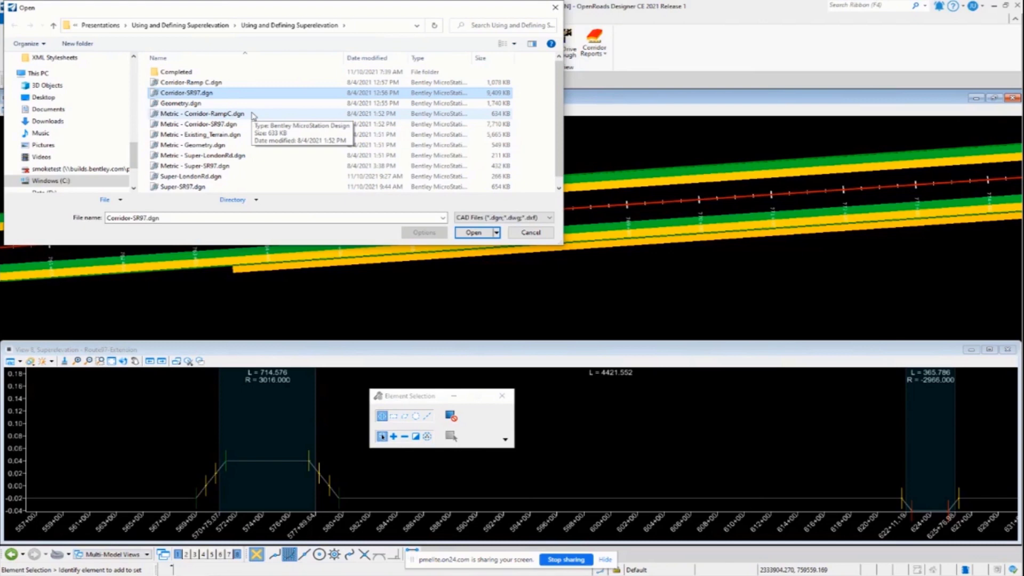
click(196, 92)
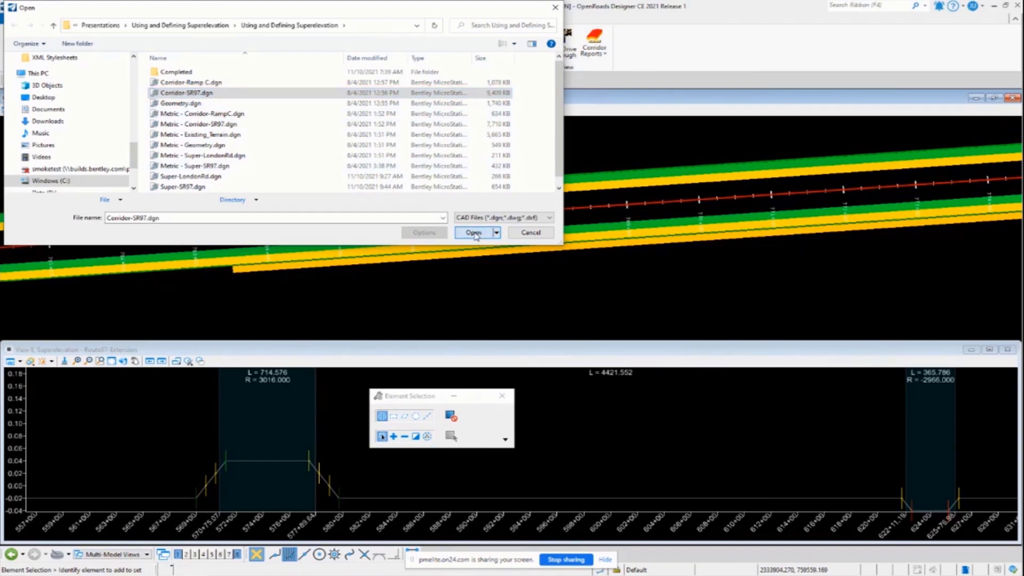
Open Corridor-SR97.dgn and expand the Corridors Template dropdown
click(473, 232)
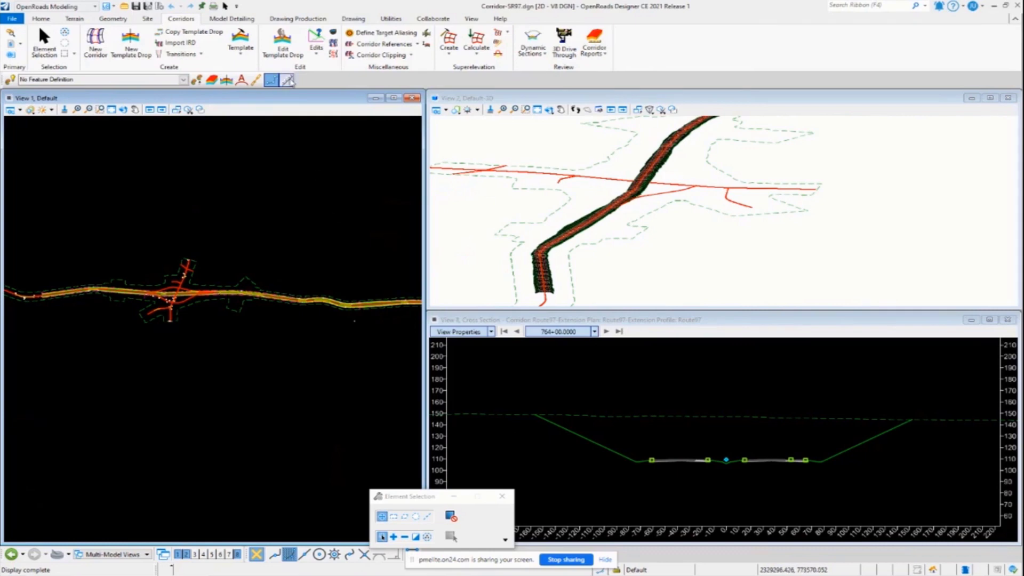
click(240, 47)
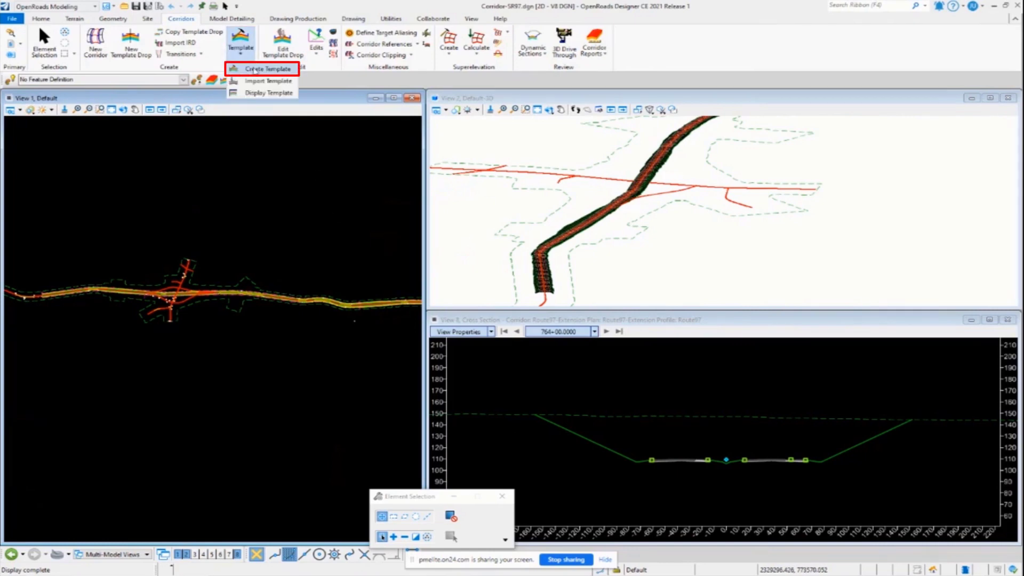
click(262, 69)
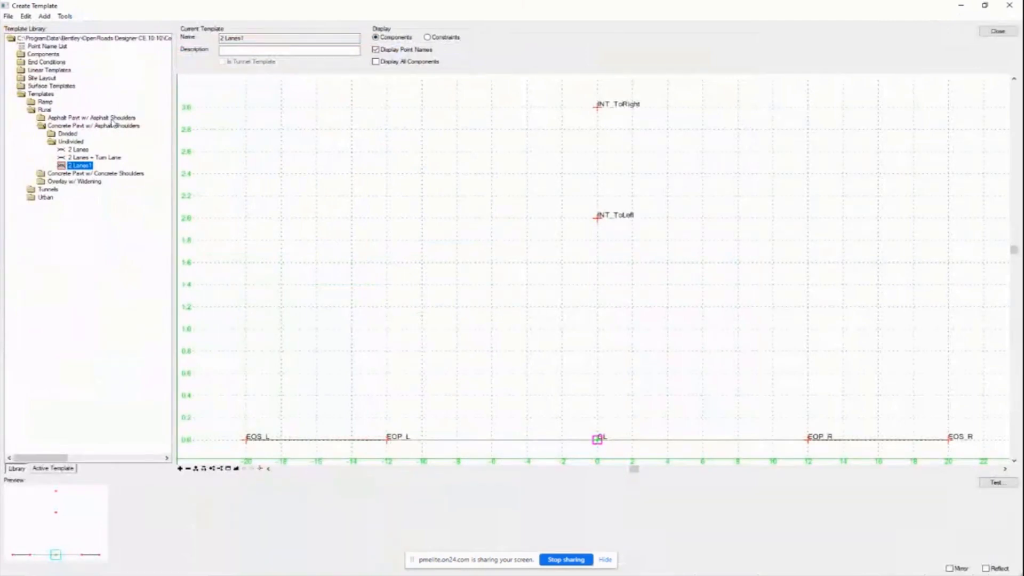
click(91, 117)
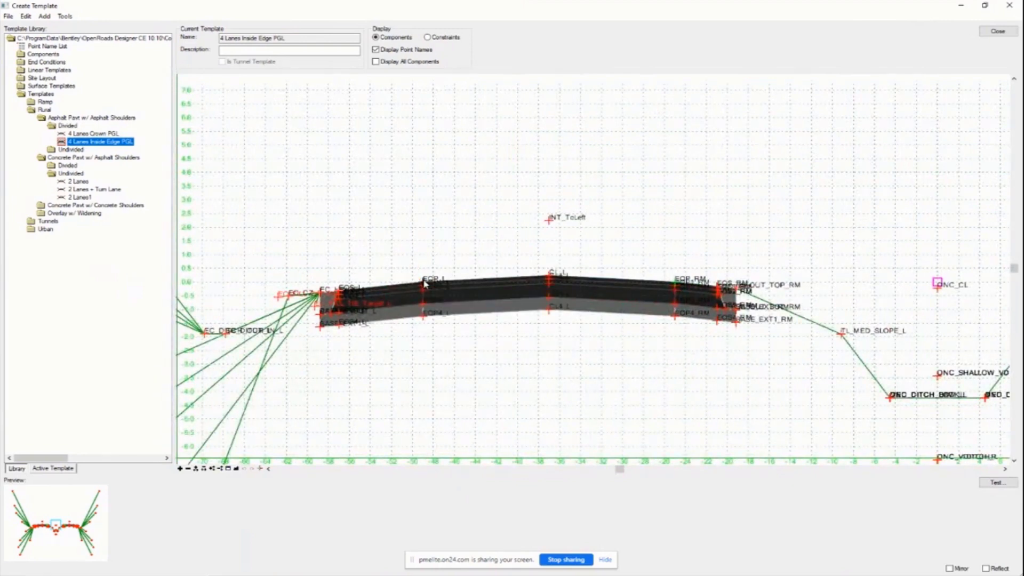
double_click(422, 281)
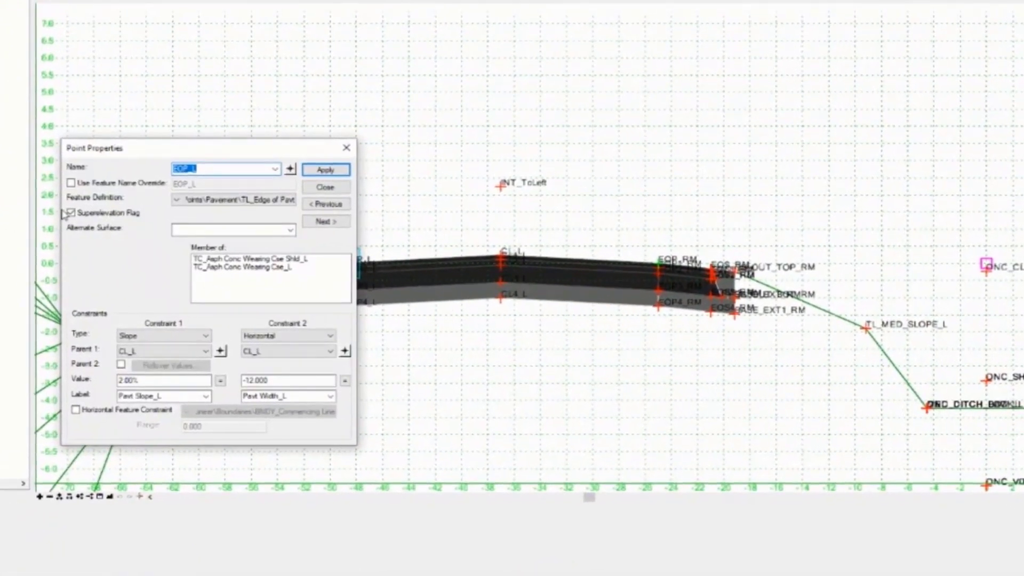
click(72, 213)
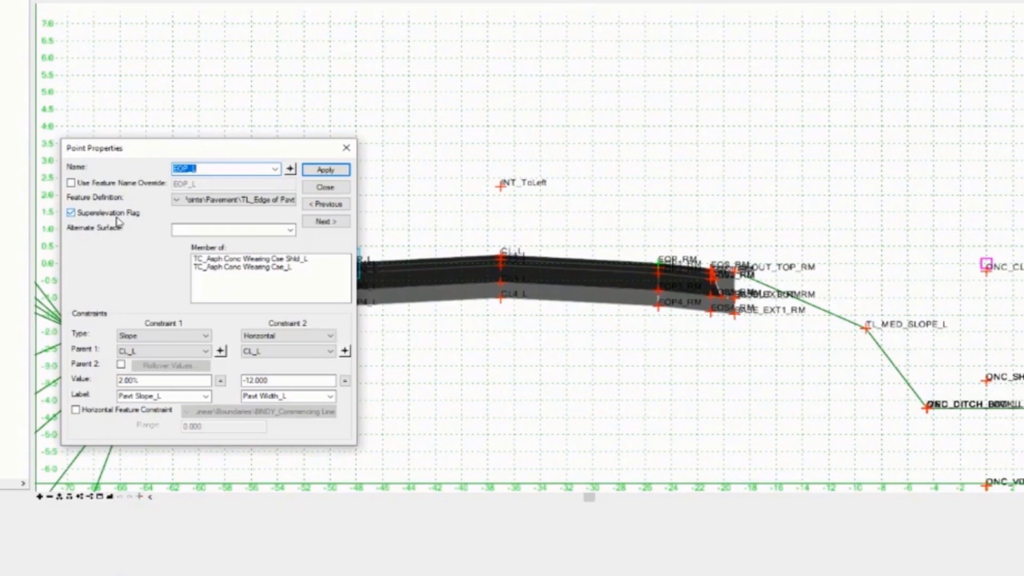
mouse_move(76, 222)
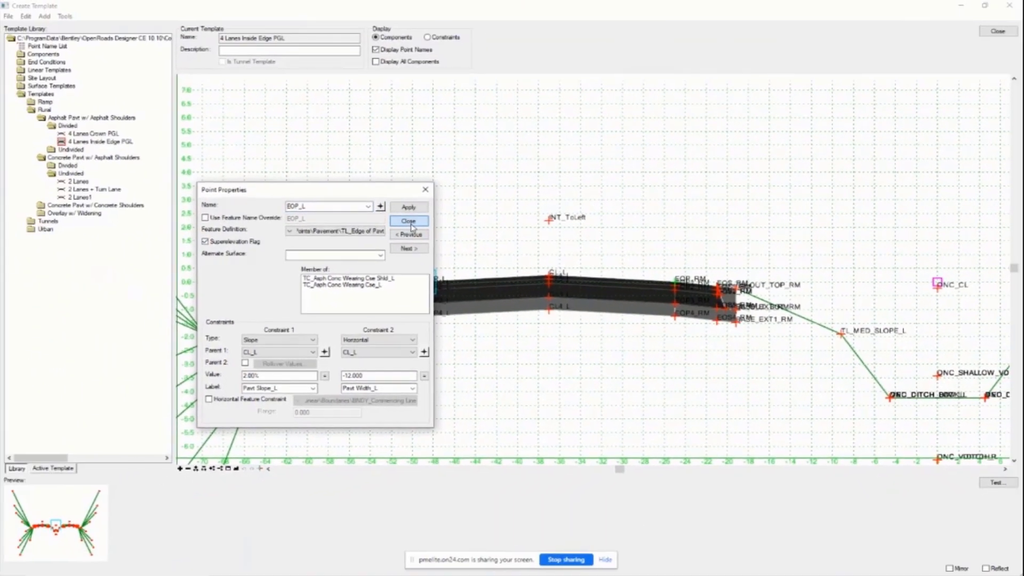
click(409, 221)
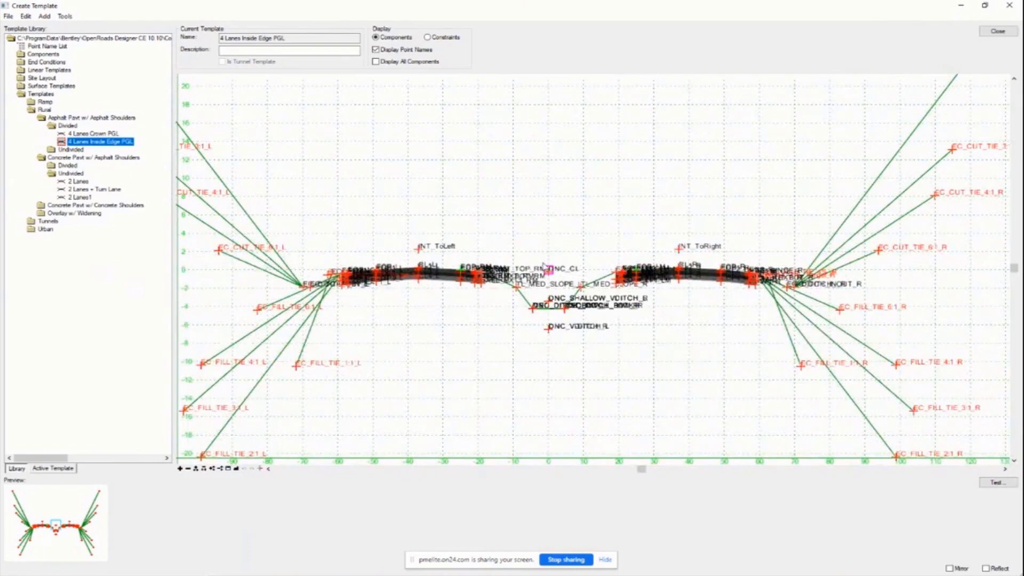
mouse_move(620, 257)
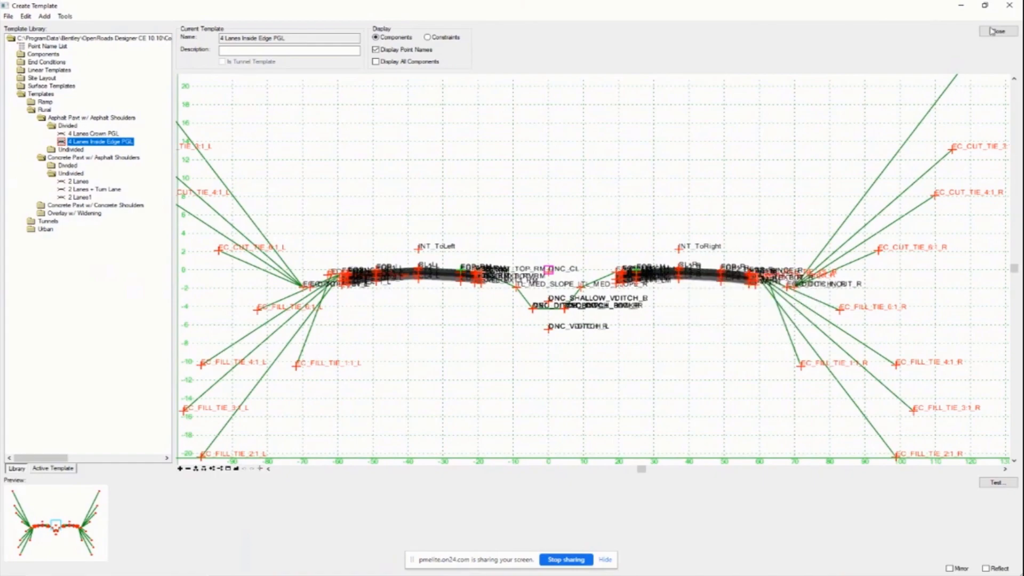
click(997, 31)
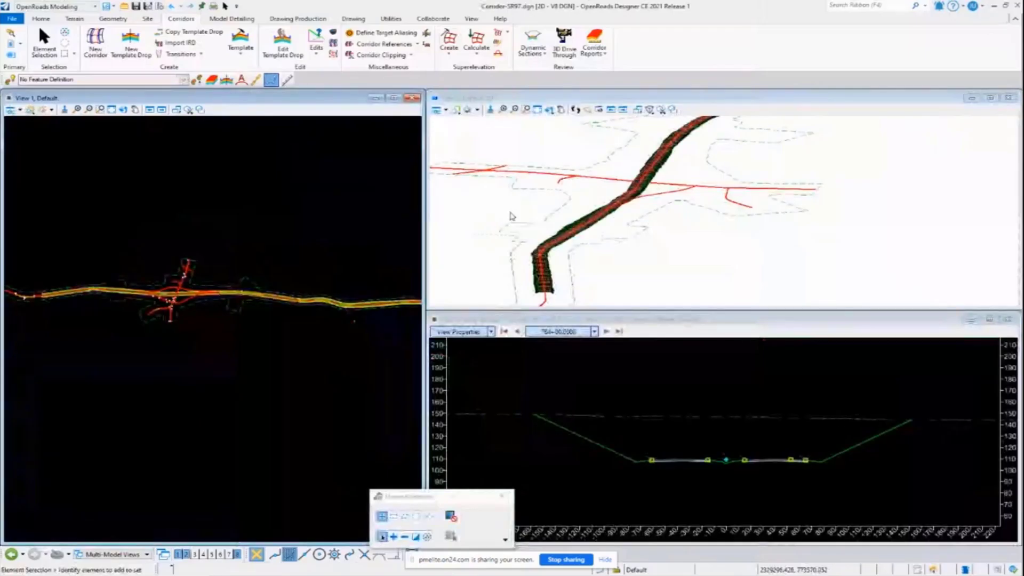
click(40, 18)
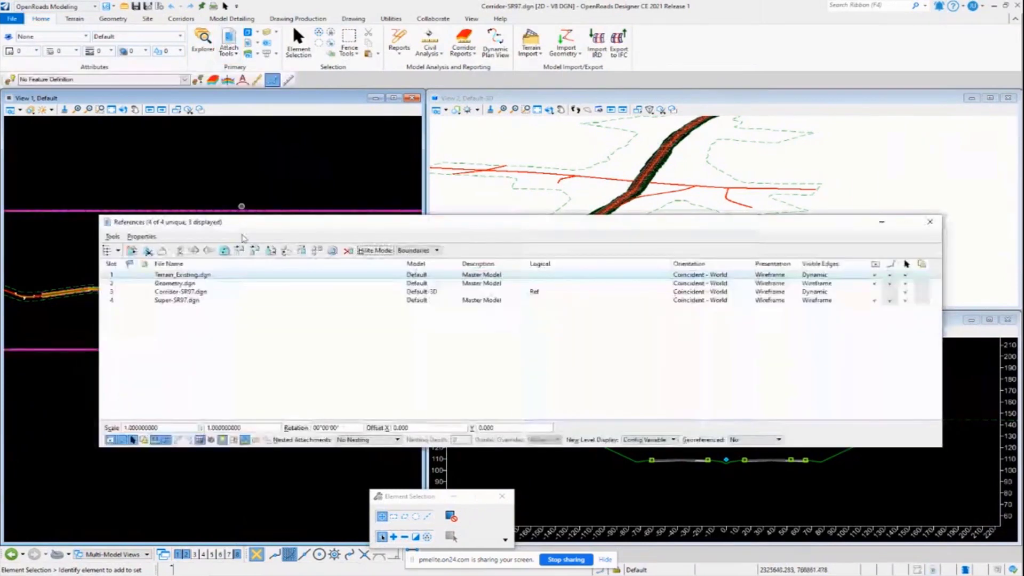
click(176, 299)
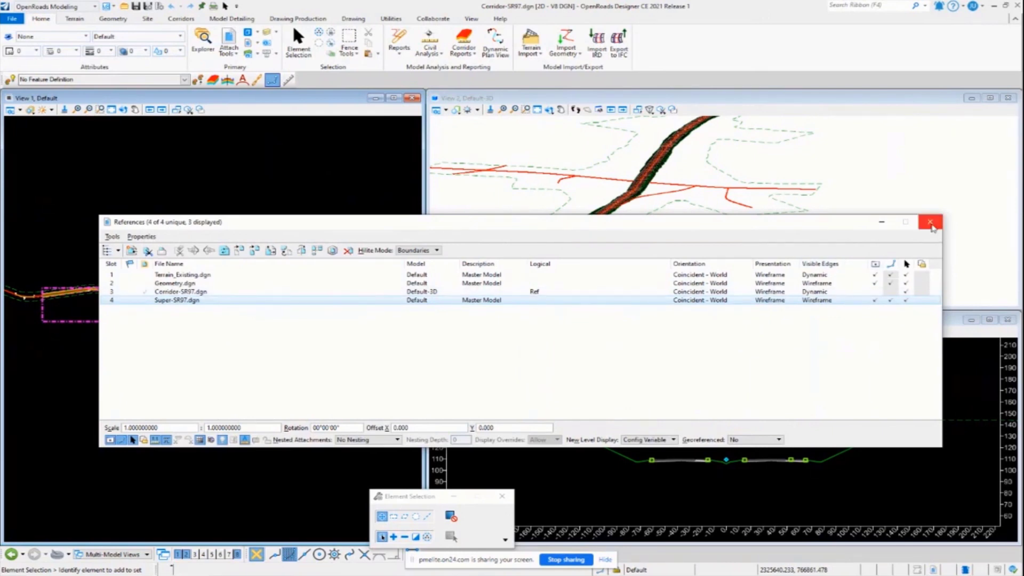
click(929, 222)
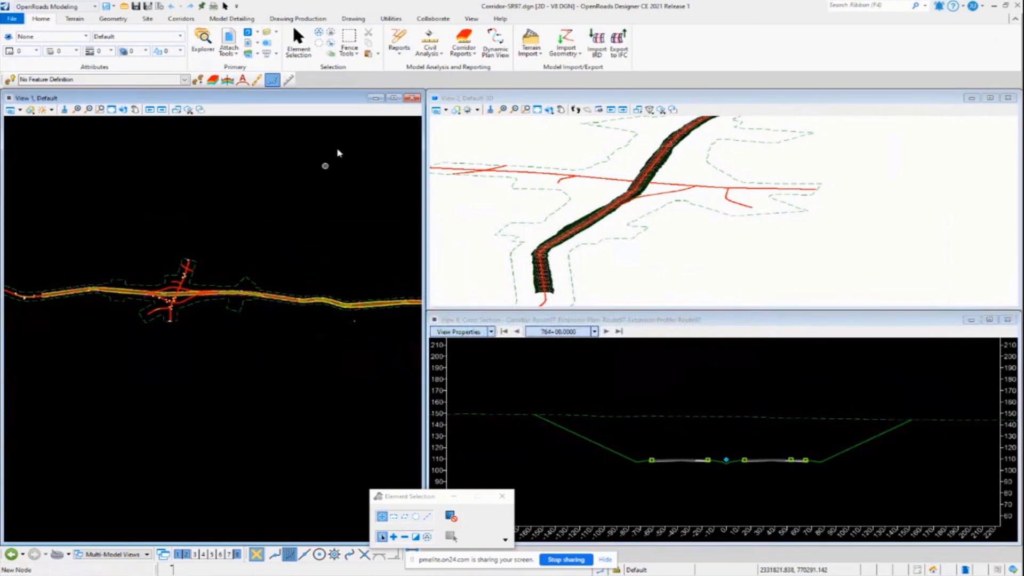
Run Superelevation Assign To Corridor, picking the superelevation section and then the corridor
click(181, 18)
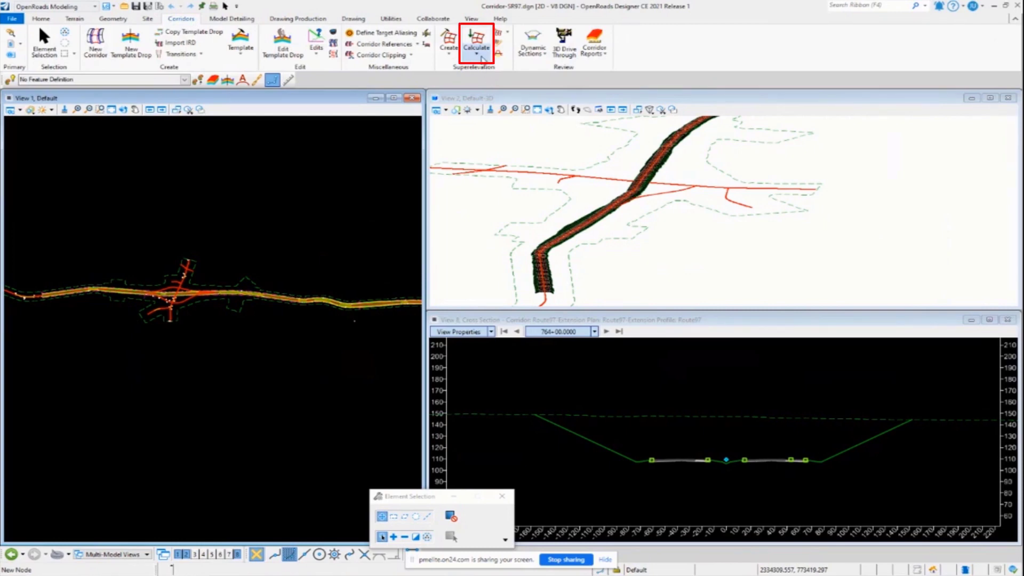
click(476, 44)
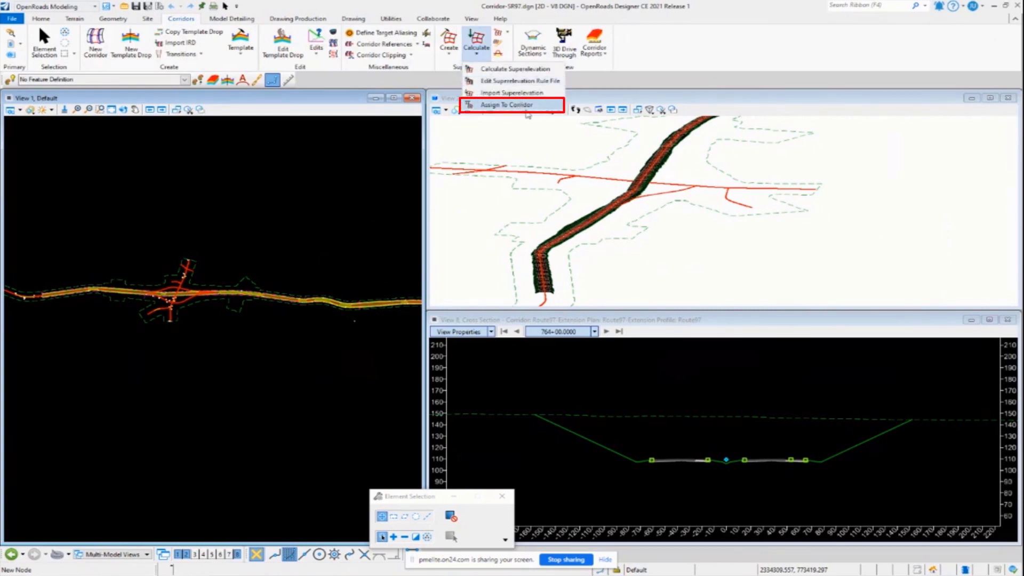
click(504, 105)
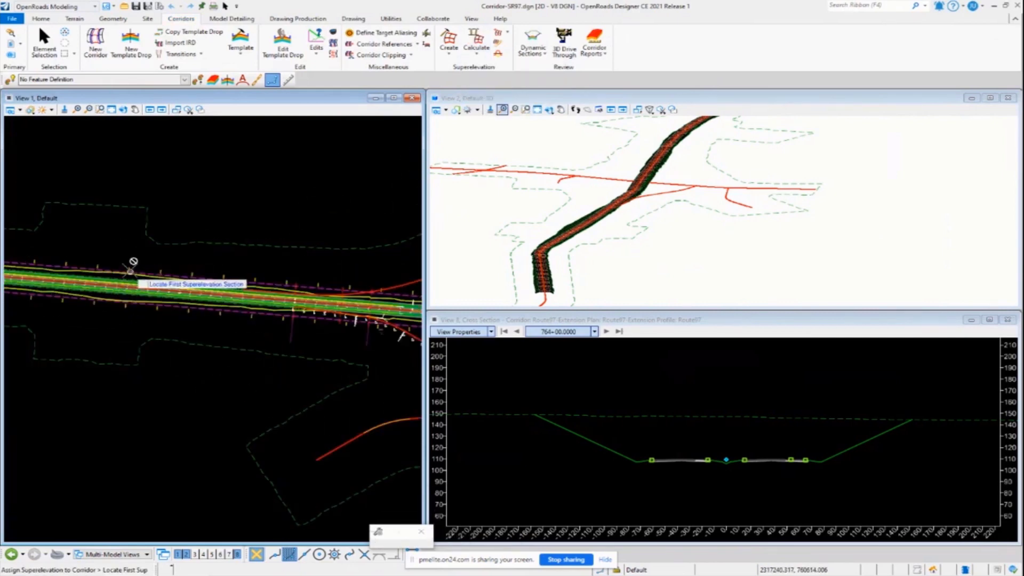
mouse_move(161, 282)
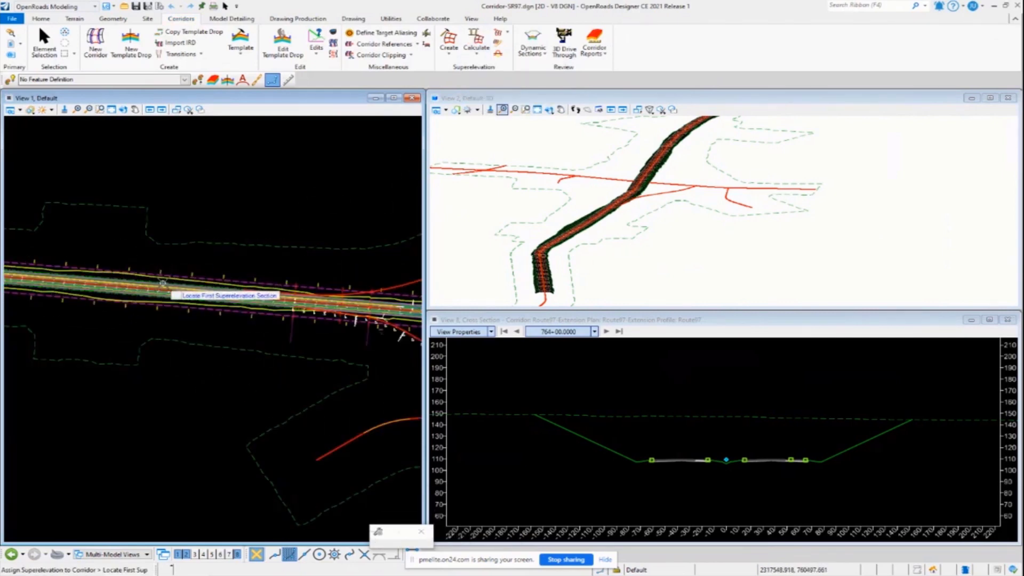
click(162, 282)
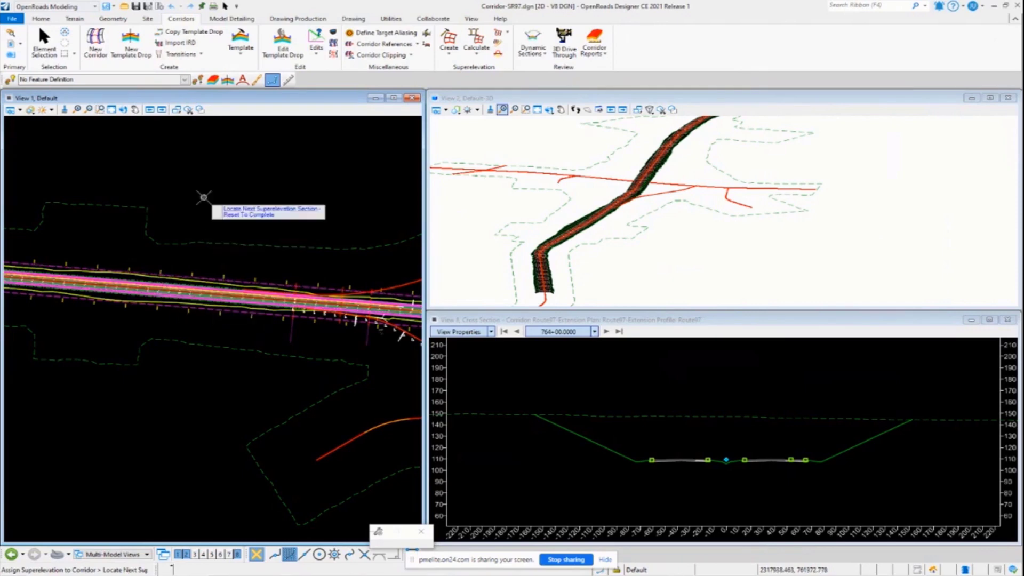
mouse_move(193, 273)
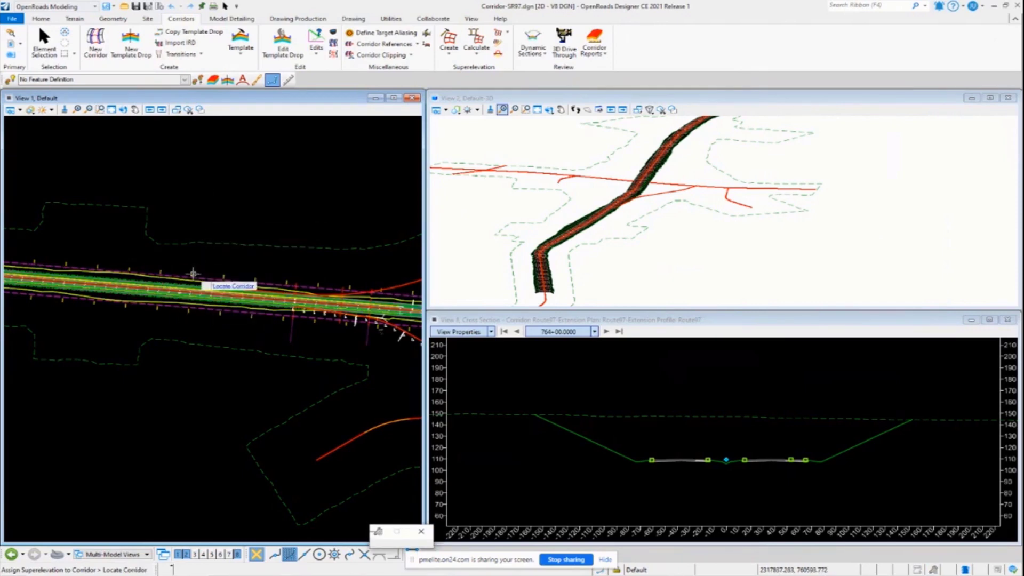
click(193, 287)
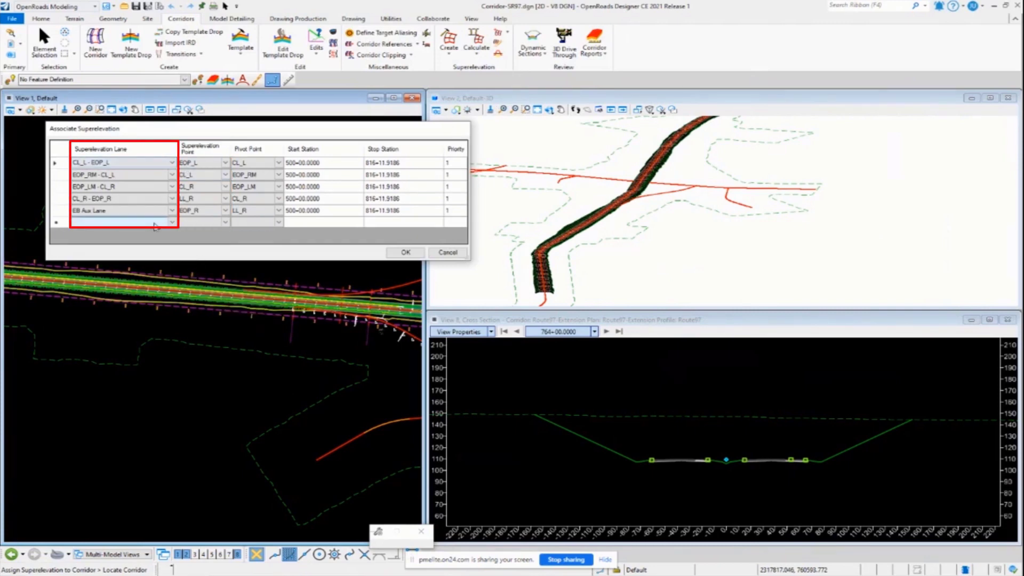
Confirm the five lane associations for Route97-Extension and let the corridor reprocess
click(255, 210)
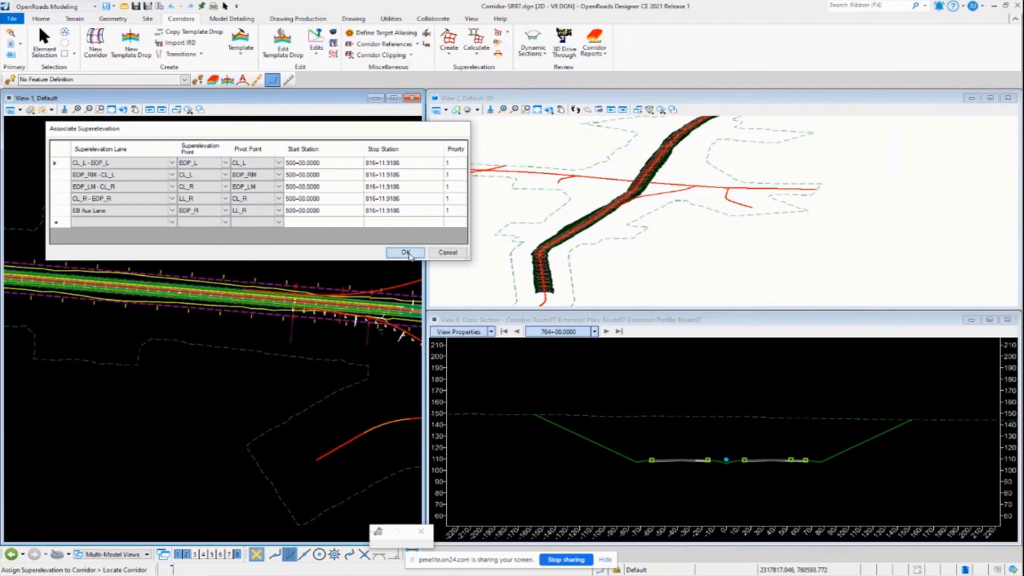
click(404, 253)
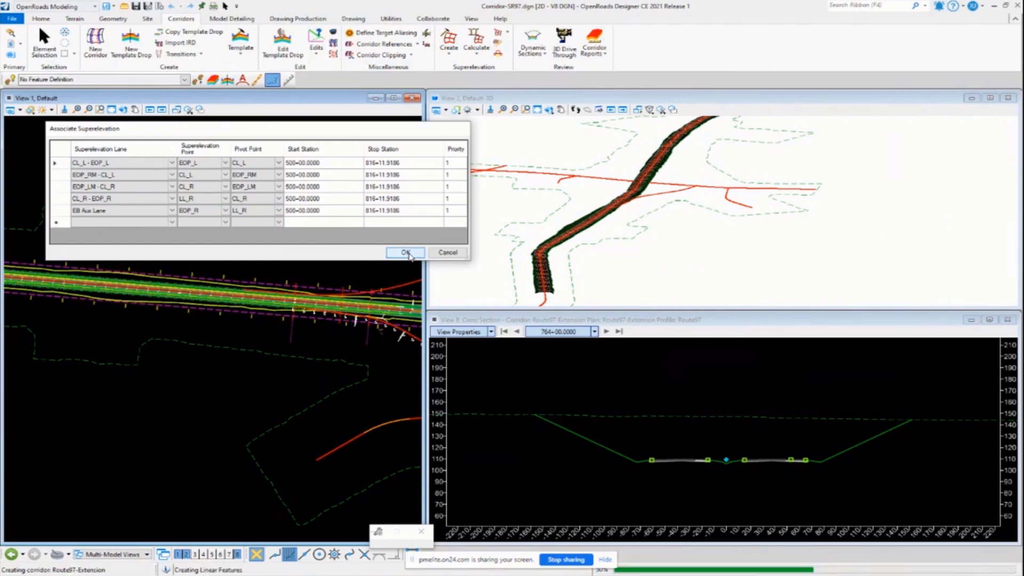
click(405, 253)
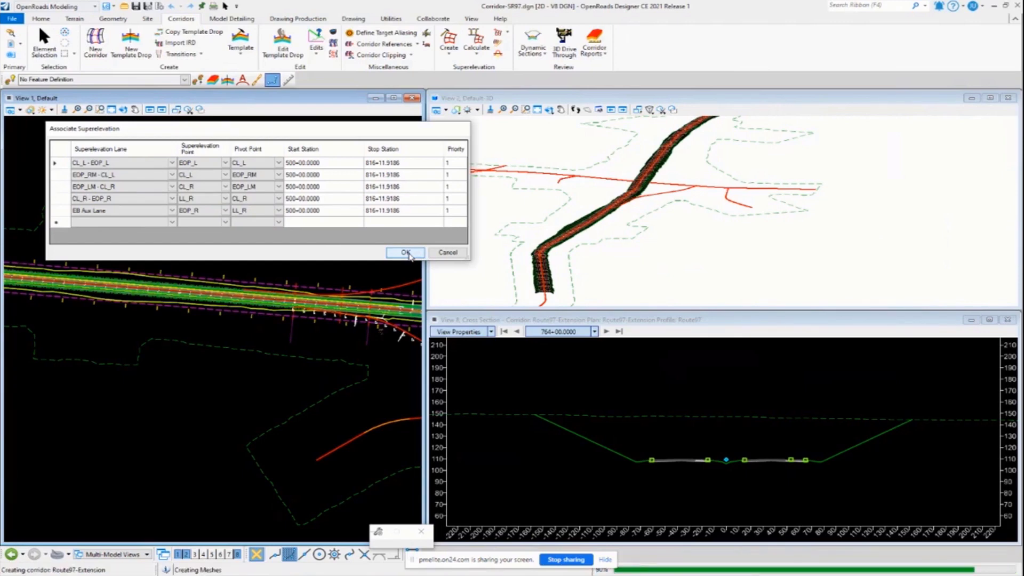
click(404, 252)
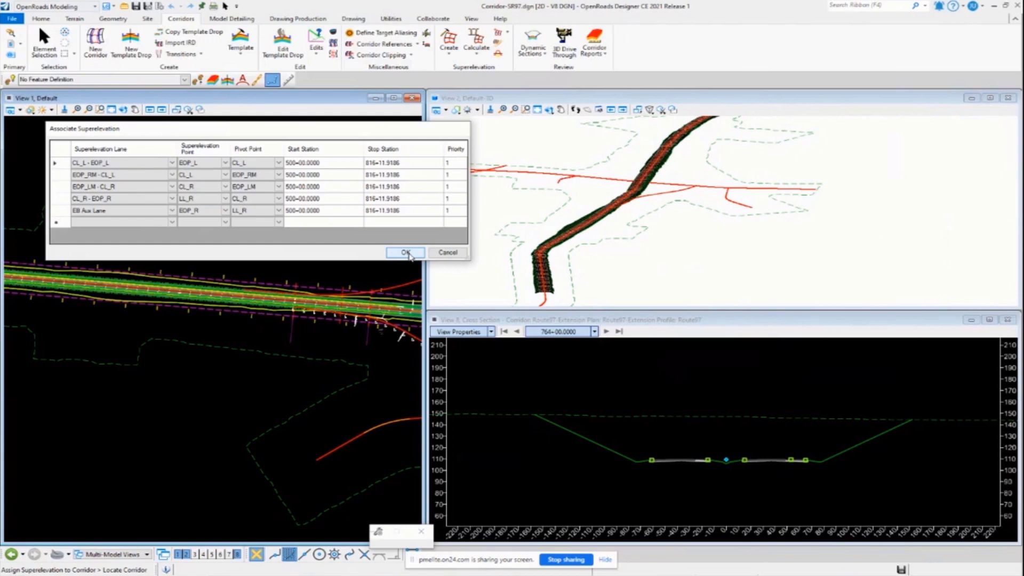
click(405, 253)
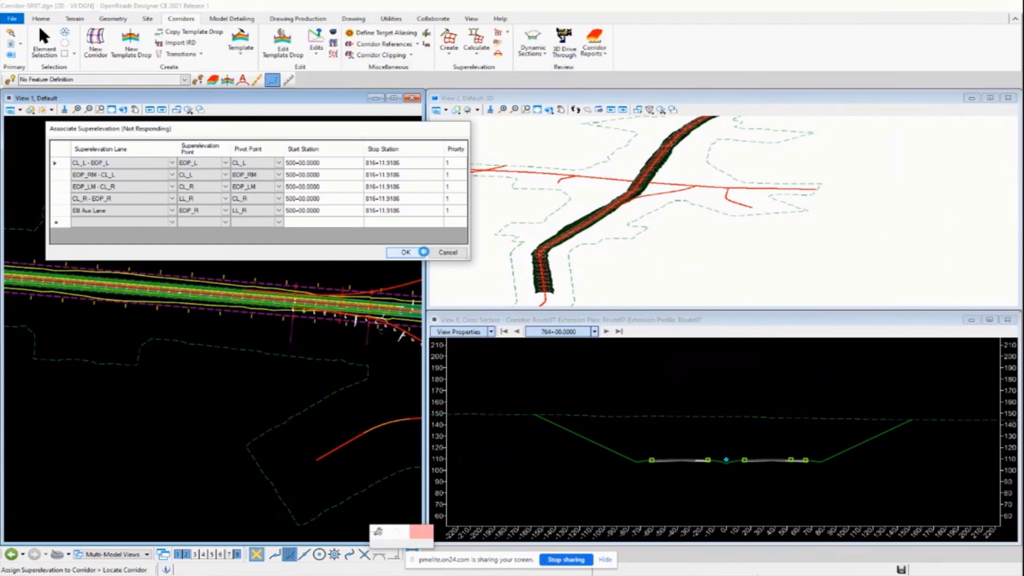
click(404, 253)
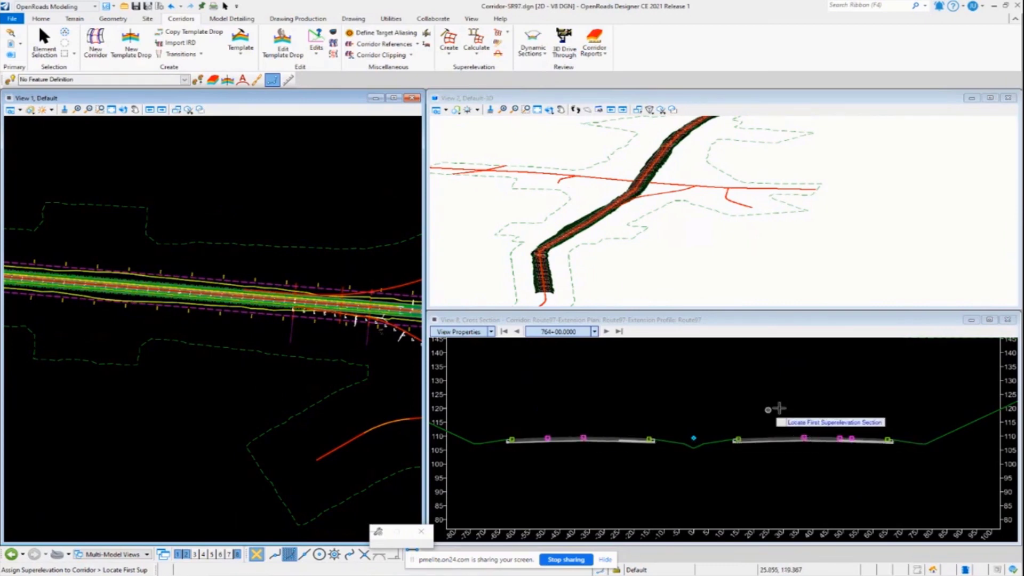
mouse_move(611, 421)
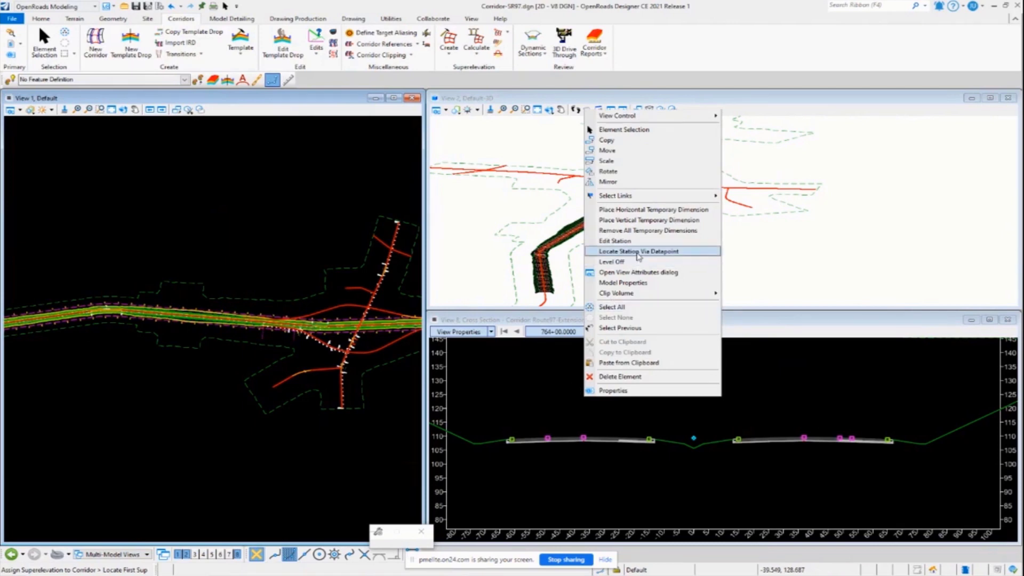
Locate station 573+50.0282 in the cross section via a picked plan point
click(638, 251)
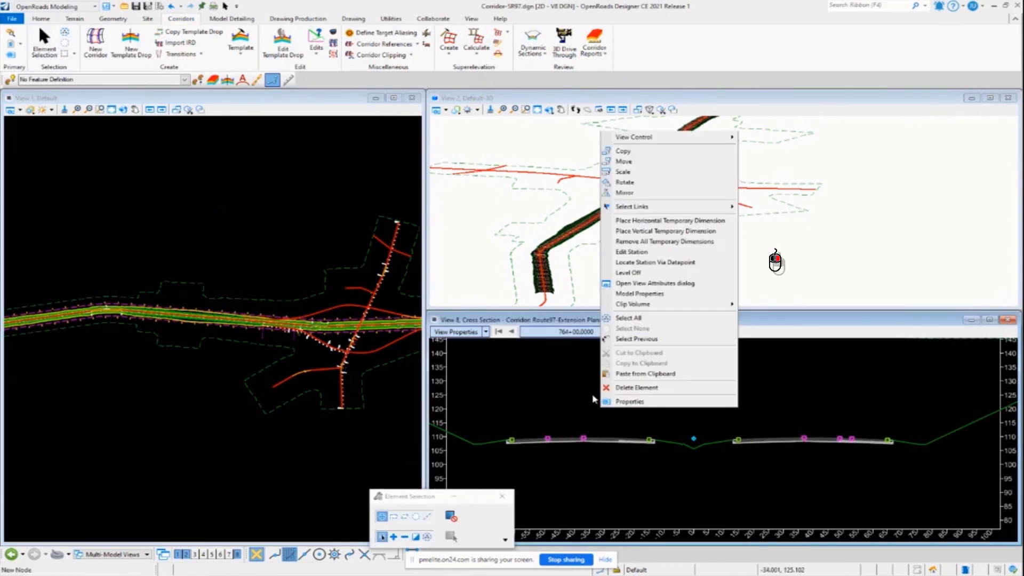
mouse_move(659, 262)
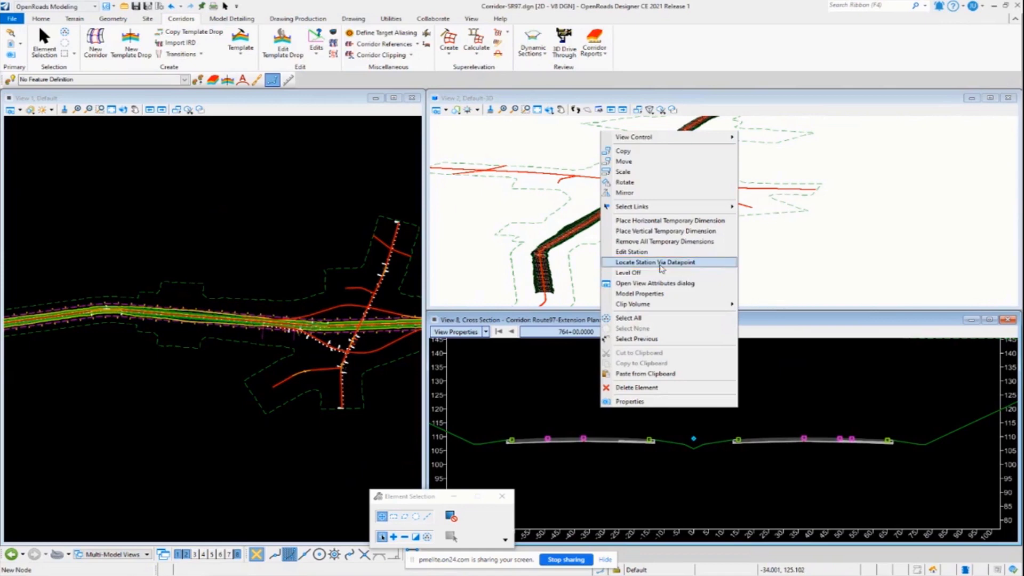
click(655, 262)
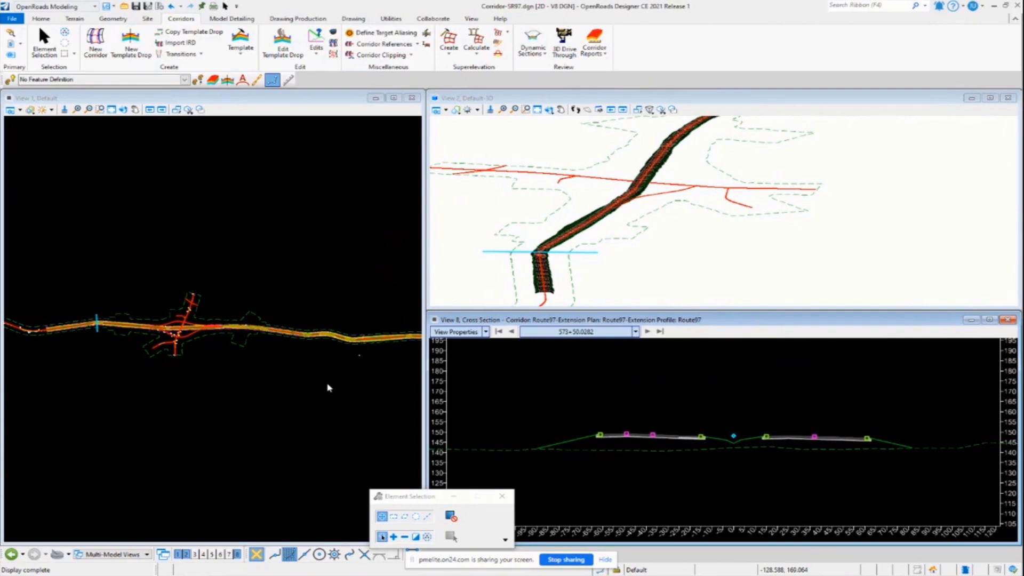
mouse_move(418, 382)
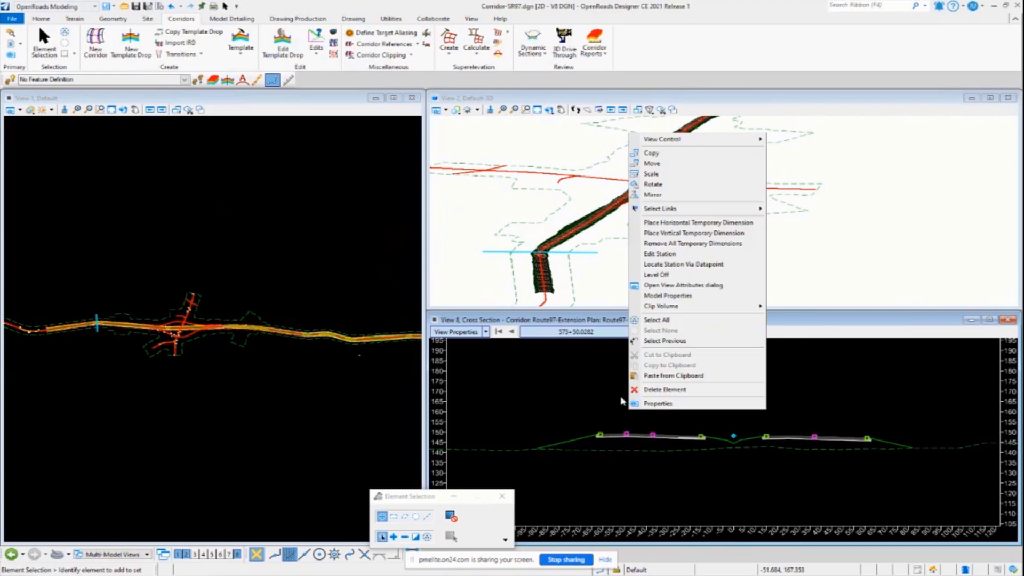
mouse_move(683, 286)
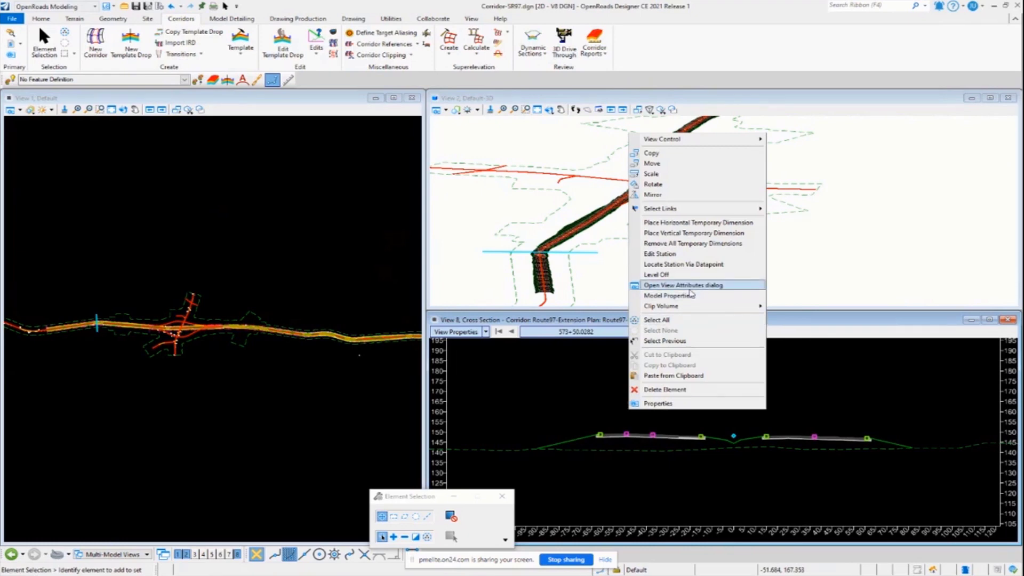
mouse_move(690, 254)
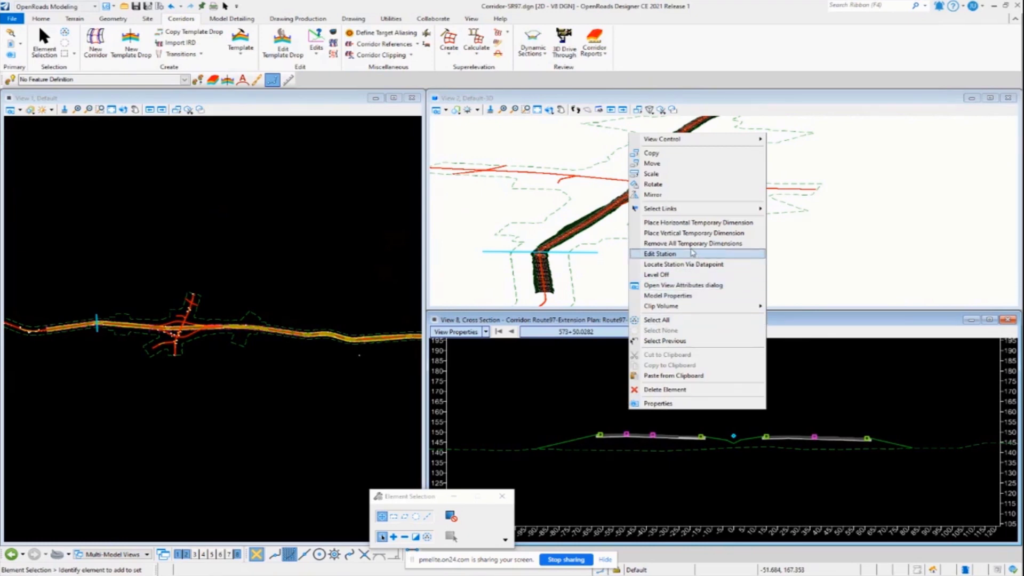
mouse_move(696, 222)
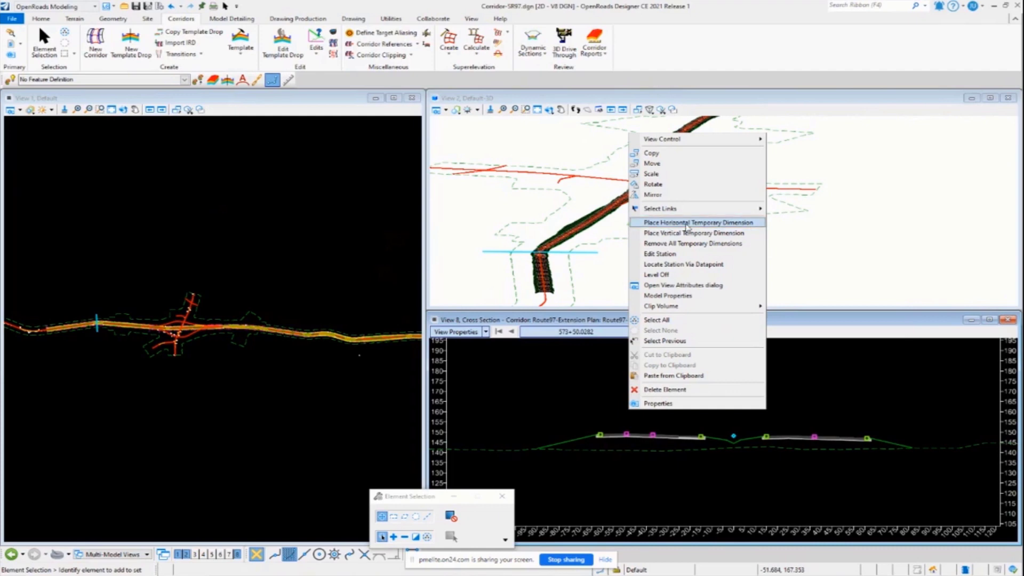
Place a horizontal temporary dimension reading 12.000 at -4.00% between superelevation markers
click(697, 222)
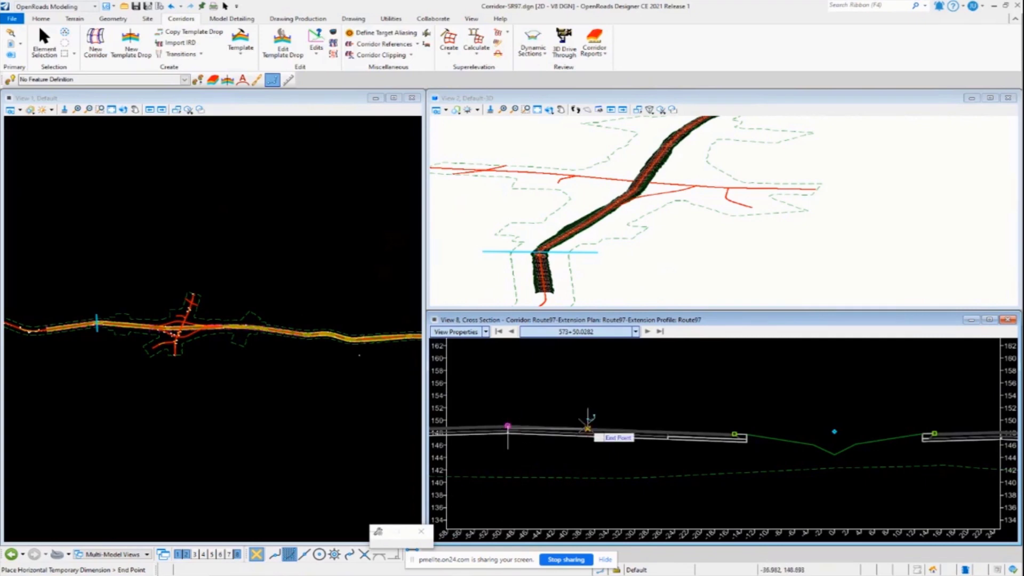
click(587, 427)
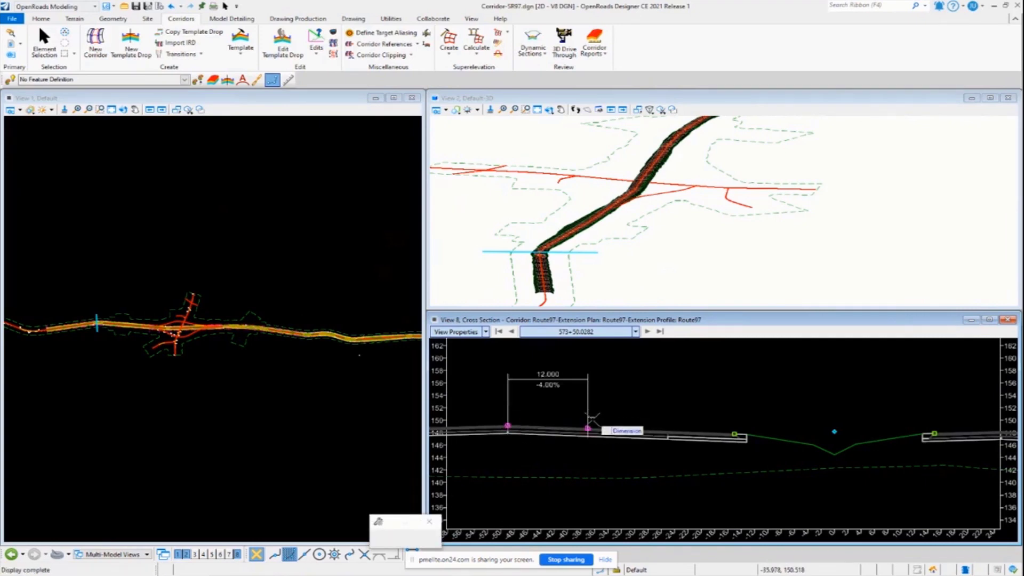